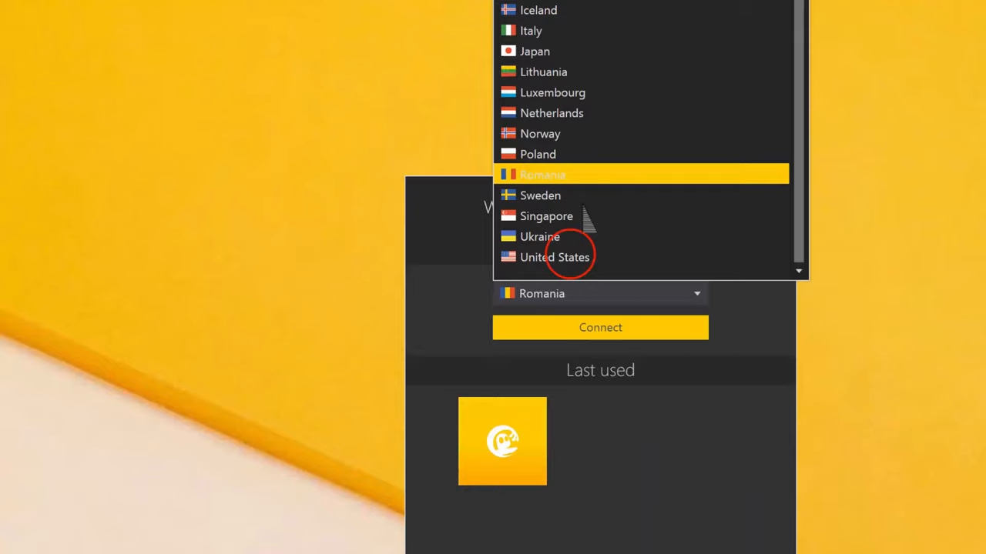
Connect to a United States server, then switch service and connect via the fastest server (Bucharest, Romania).
left_click(554, 258)
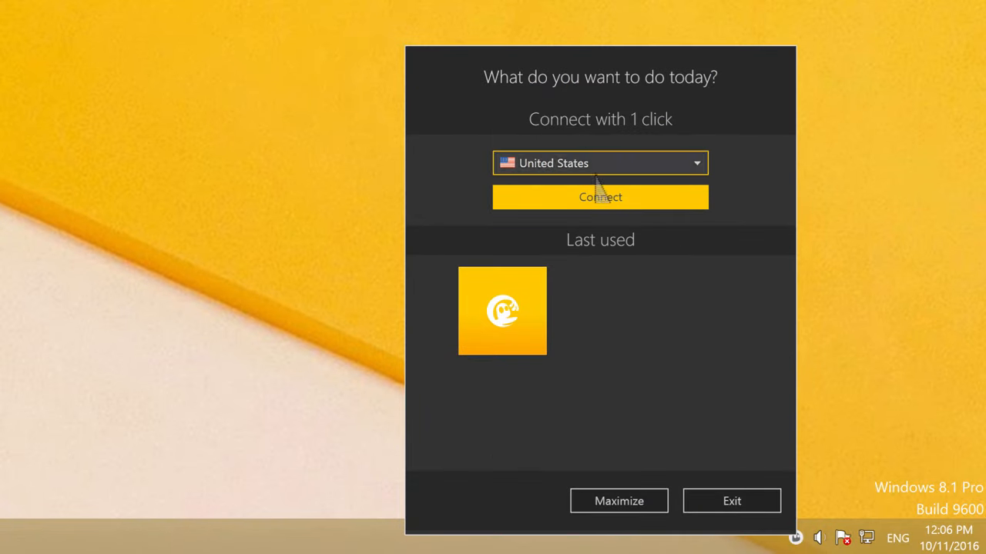
left_click(599, 197)
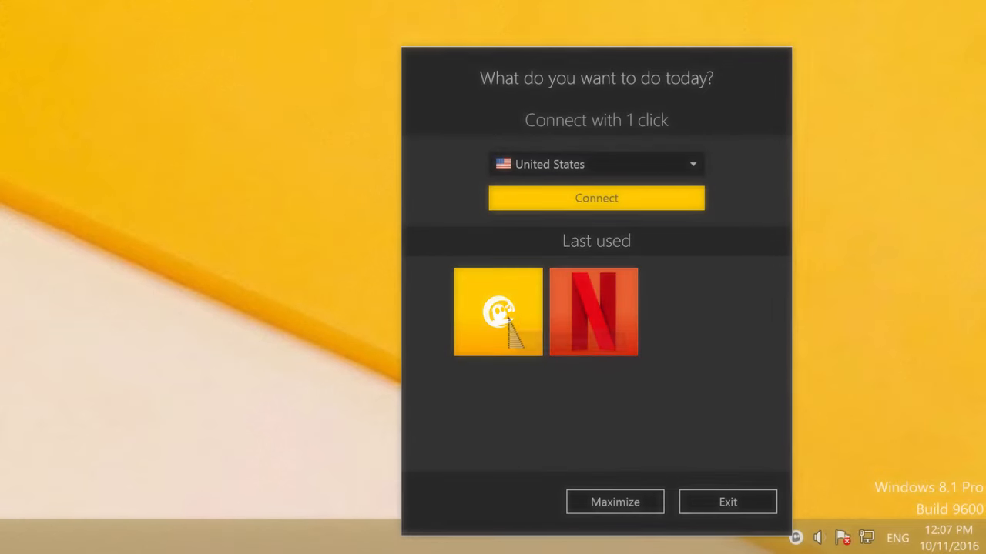
left_click(596, 198)
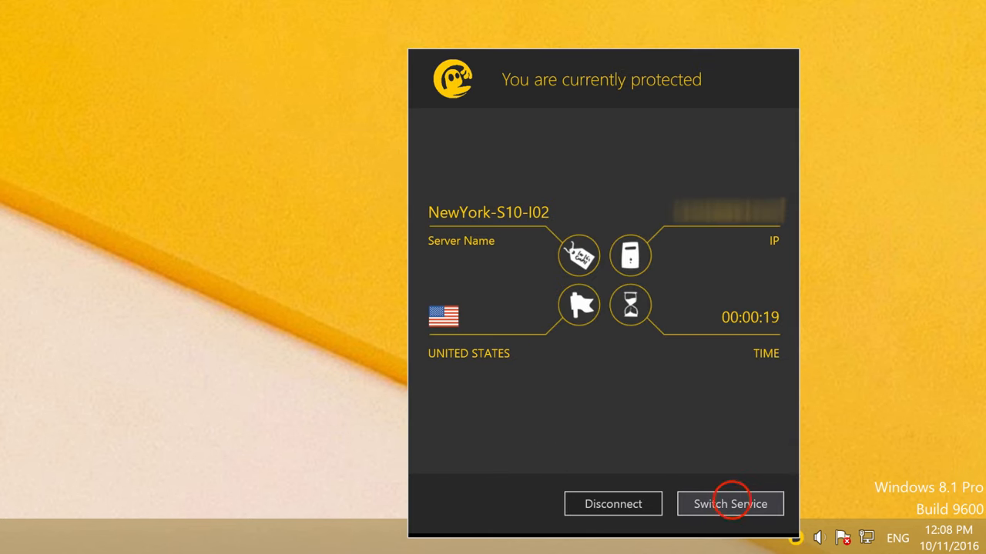
left_click(729, 502)
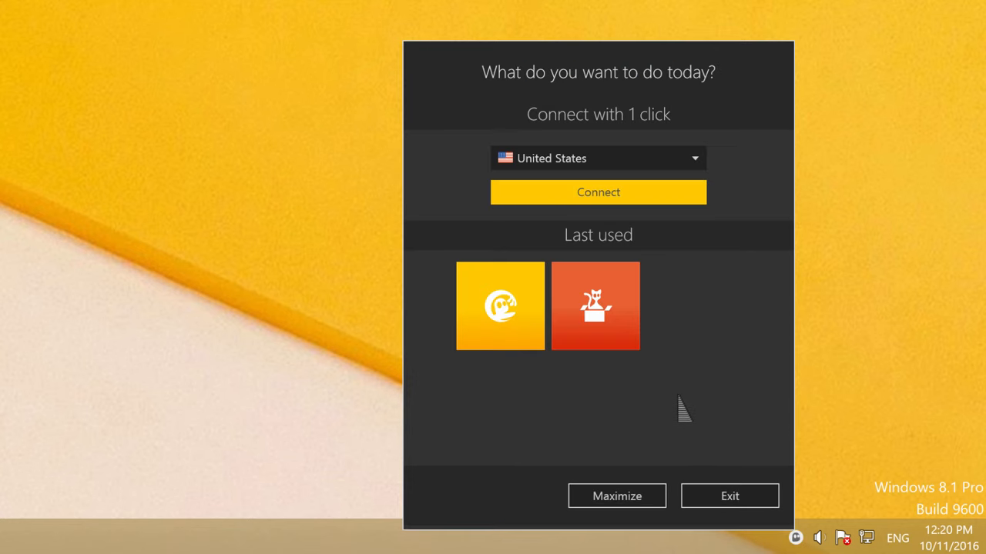
mouse_move(740, 427)
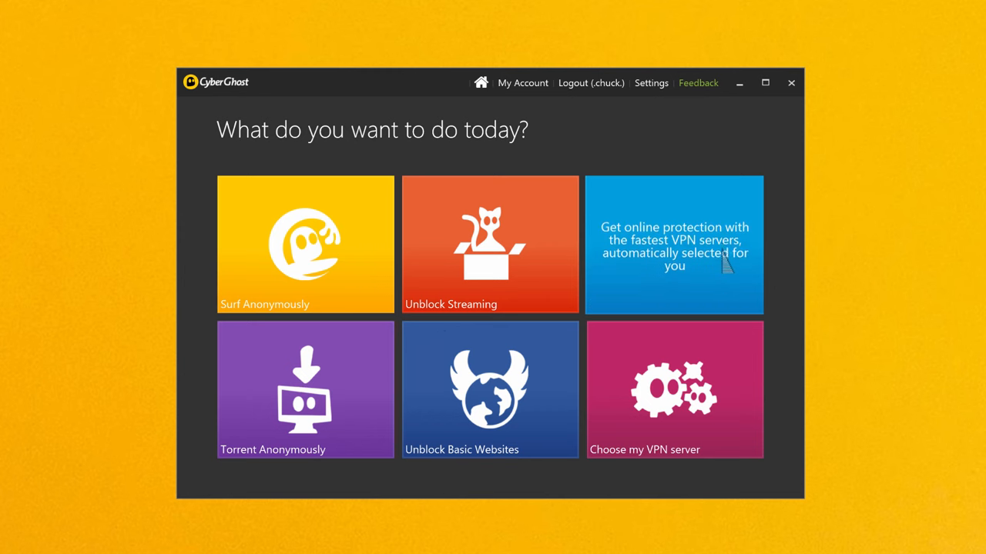
left_click(673, 244)
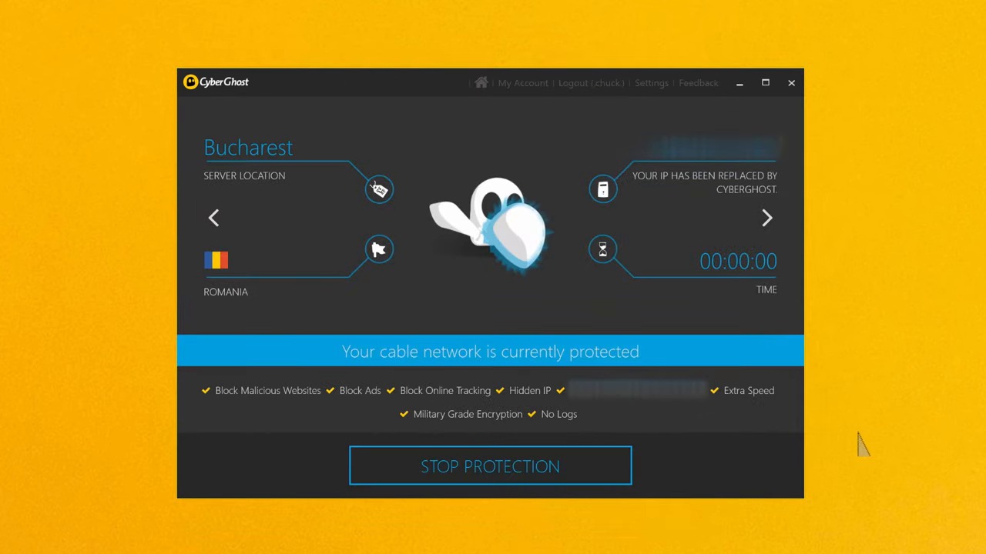